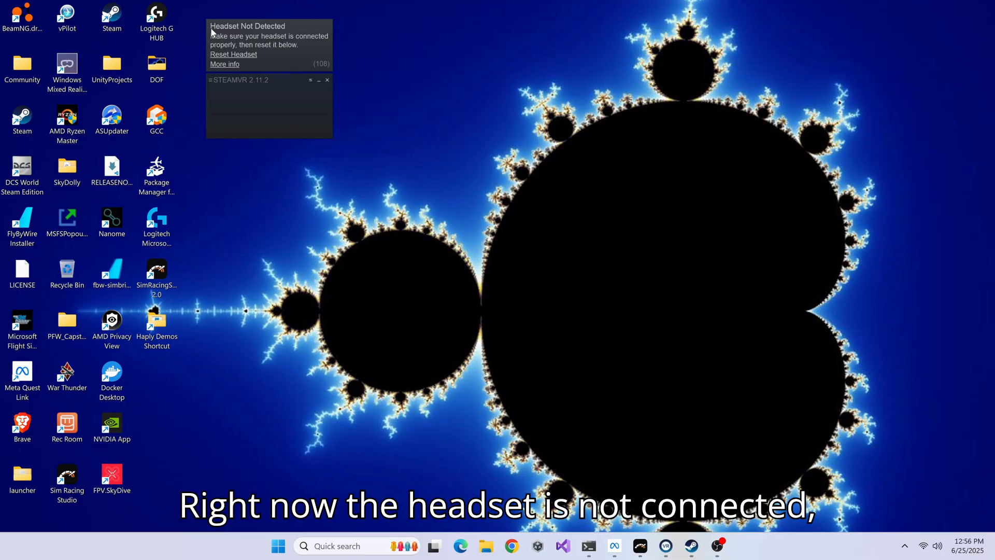
mouse_move(284, 33)
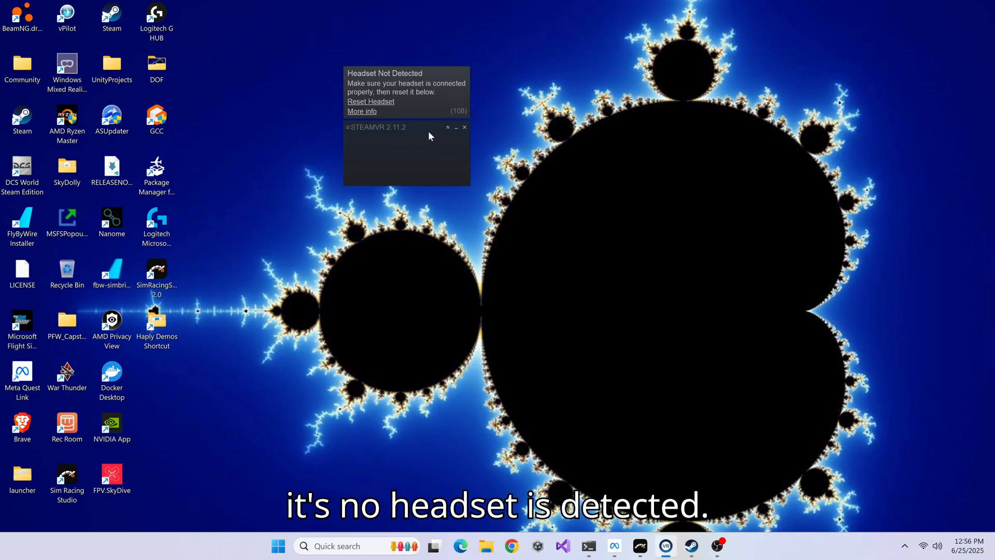
Step: Launch Meta Quest Link from Windows search and show the Devices list with Quest 3 and Quest 3S
click(278, 546)
text(meta)
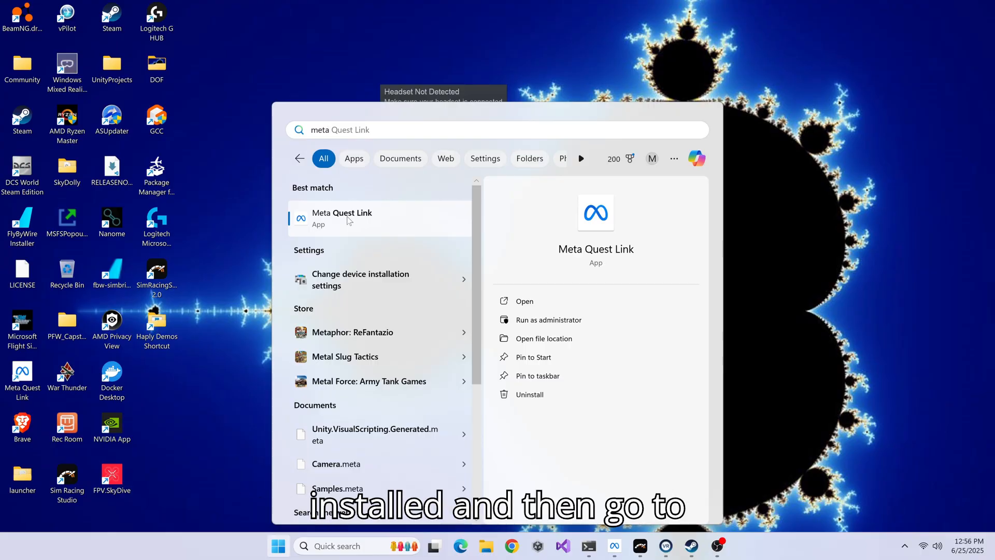
click(341, 218)
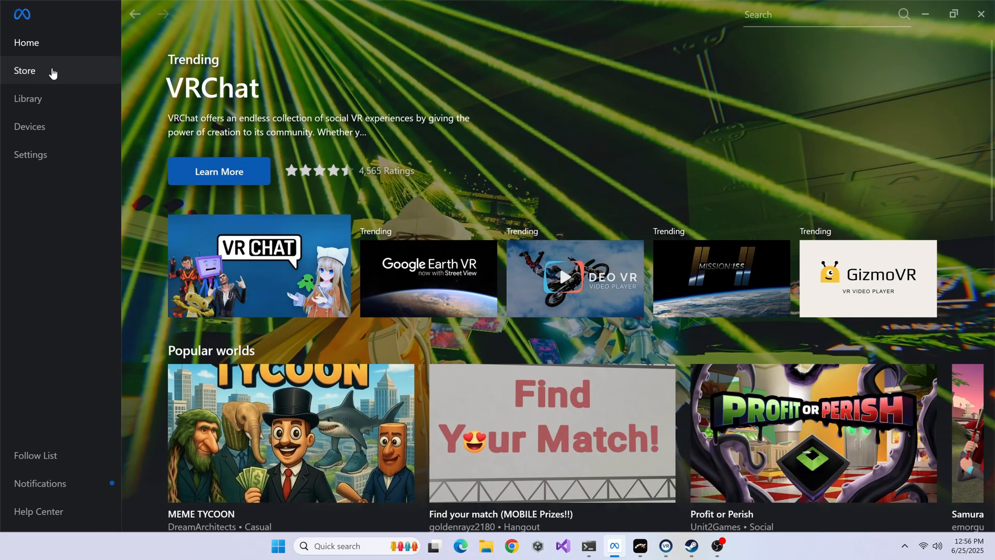
click(28, 99)
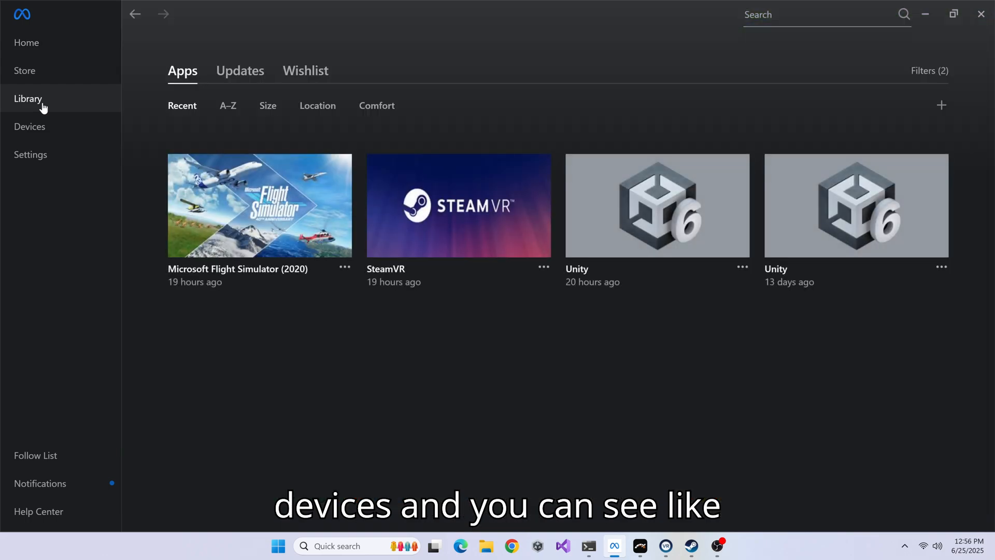
click(30, 126)
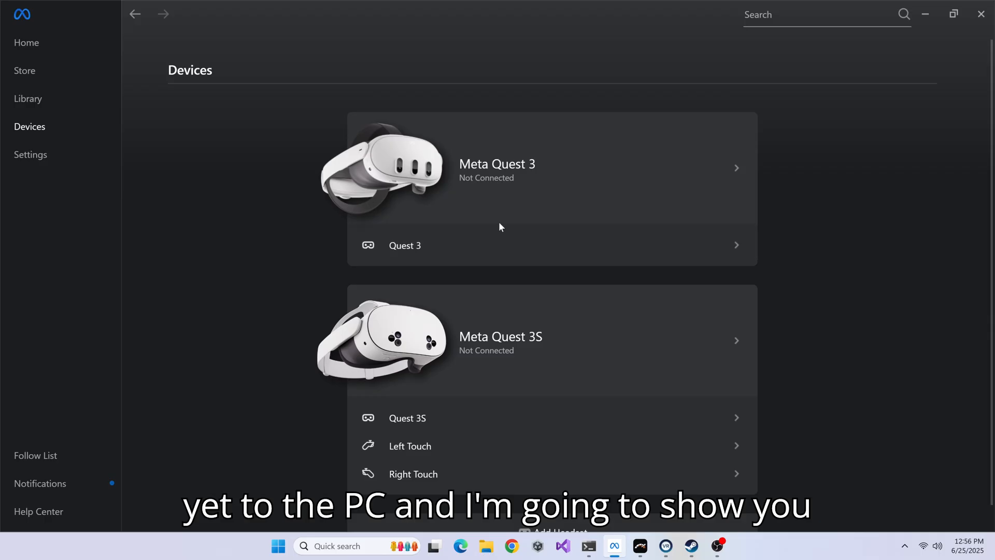
mouse_move(314, 219)
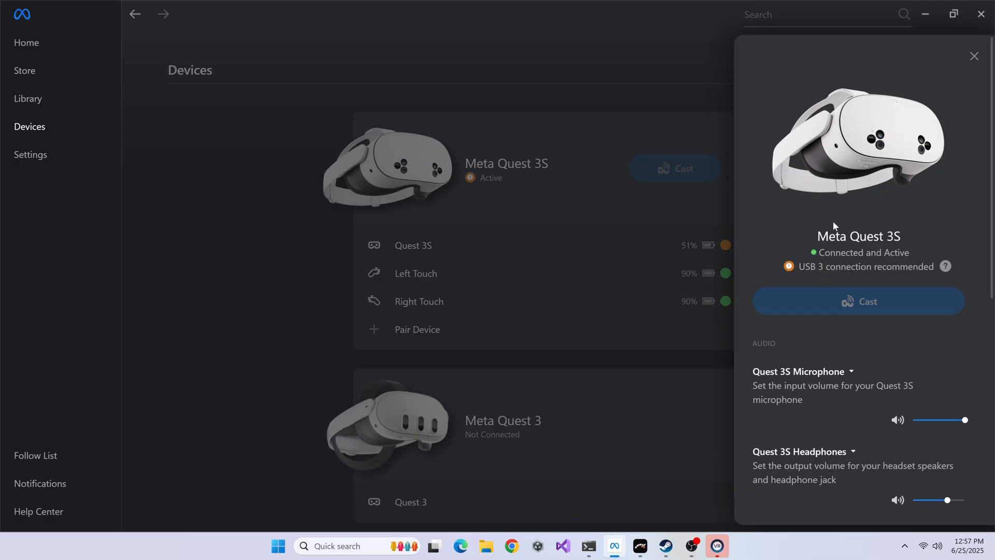
Step: Dismiss the Quest 3S details, hide Quest Link so SteamVR shows the headset, and start Steam
click(973, 56)
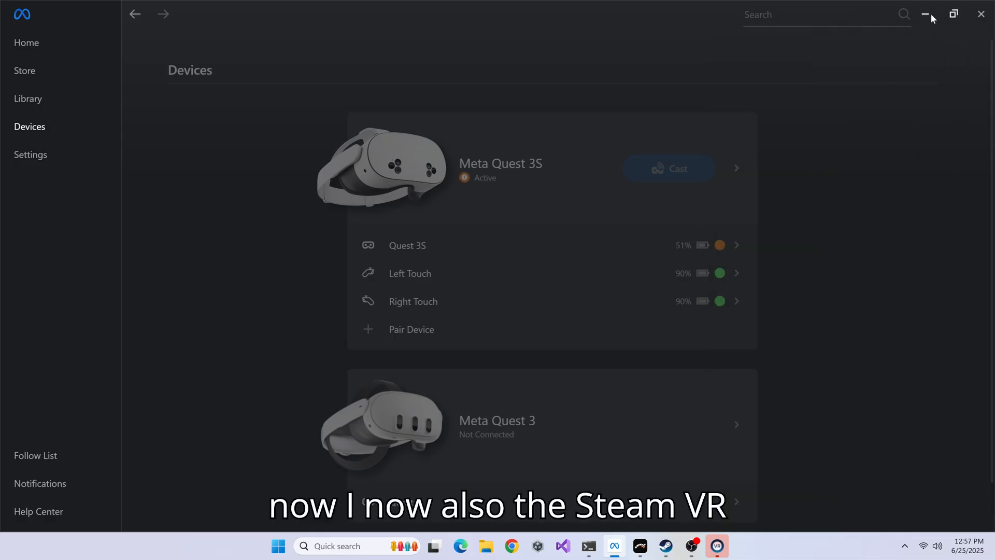
click(926, 14)
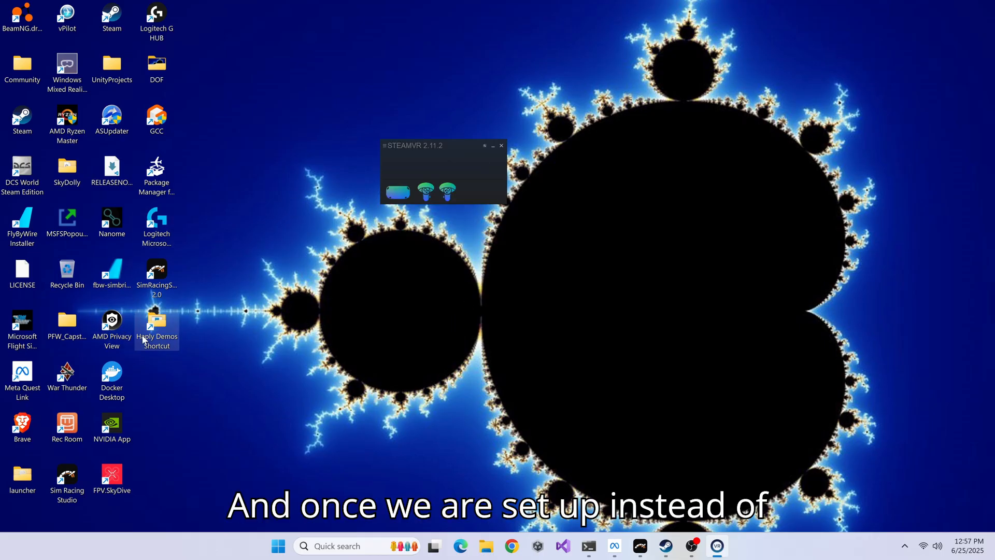
click(22, 329)
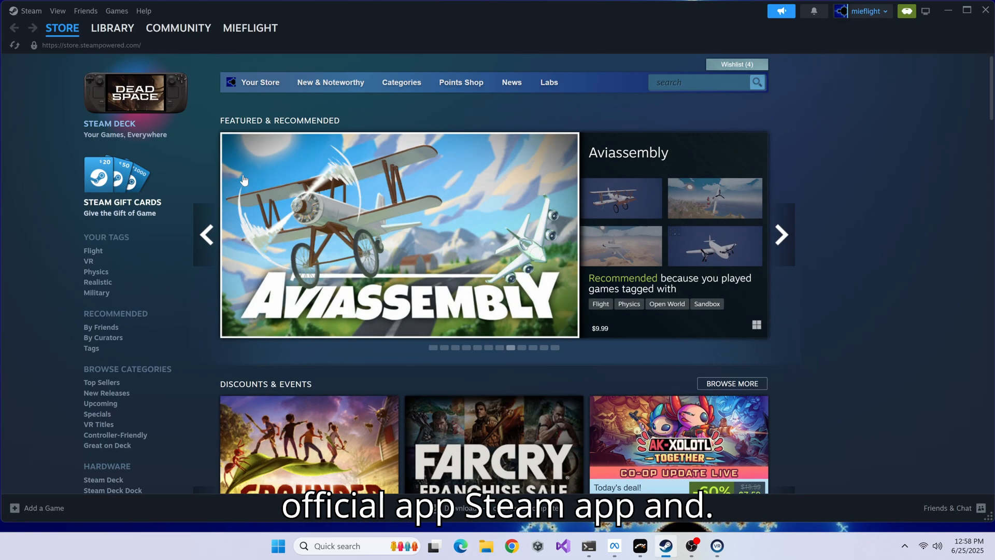
Step: Start Microsoft Flight Simulator (2020) from the Steam library
click(112, 27)
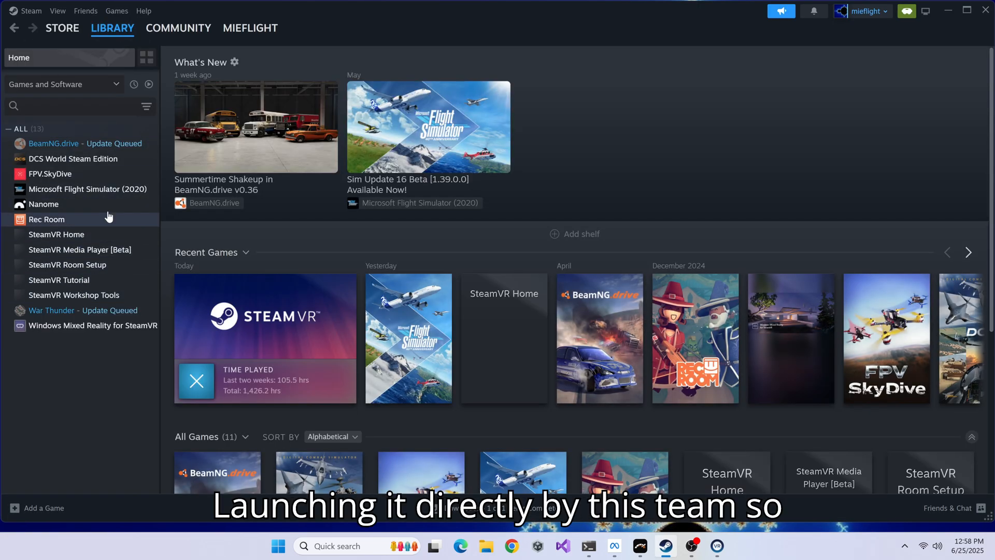
click(87, 189)
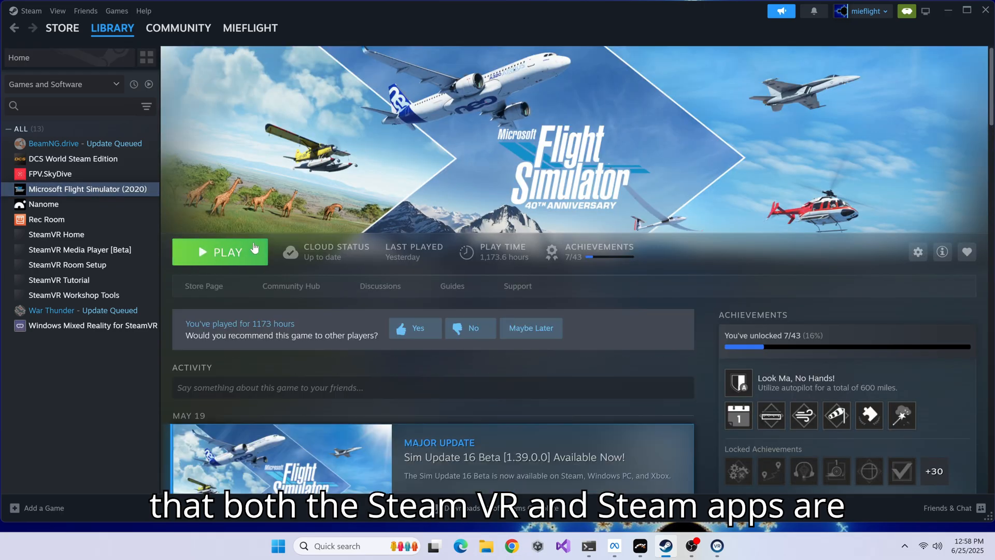
click(220, 252)
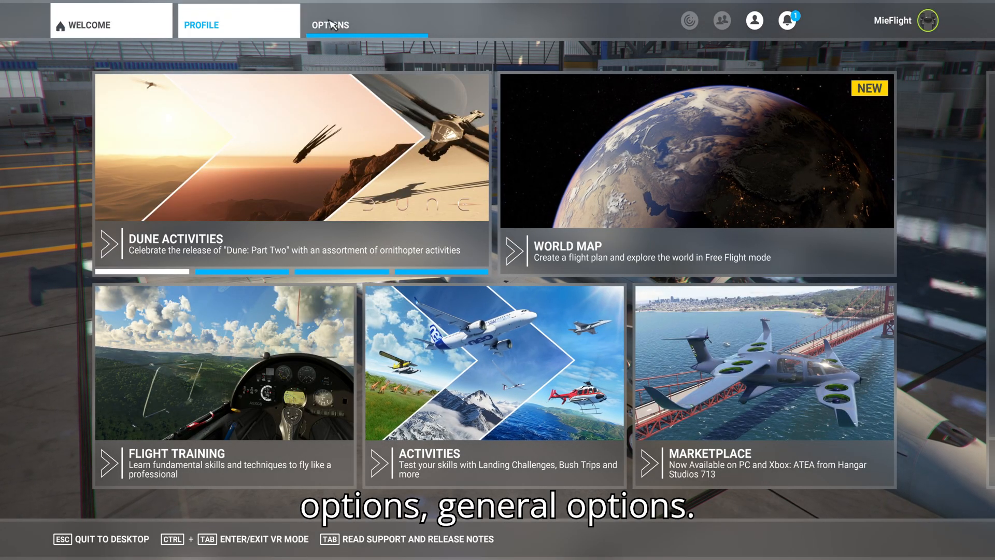
Step: Switch the simulator to VR mode from General Options so the headset view appears
click(330, 25)
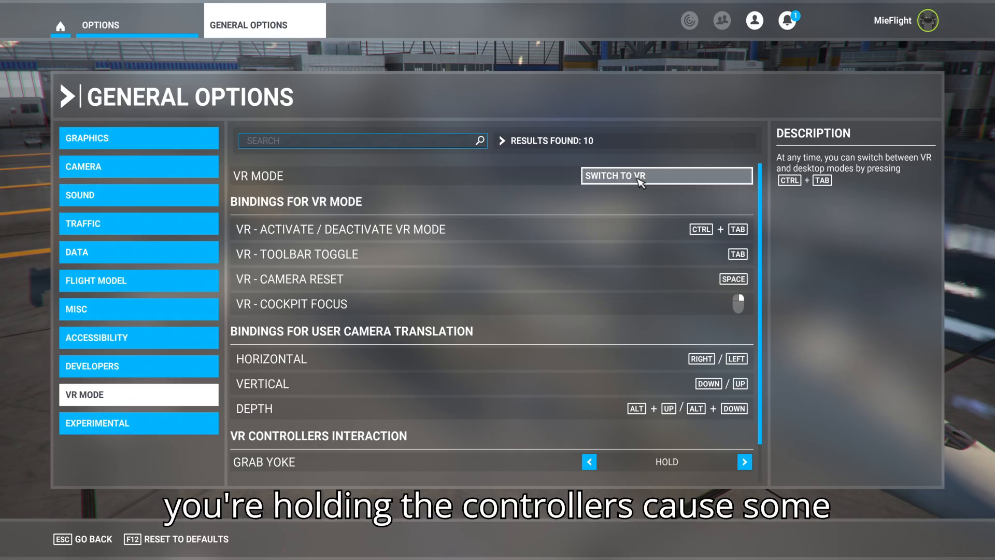
click(665, 176)
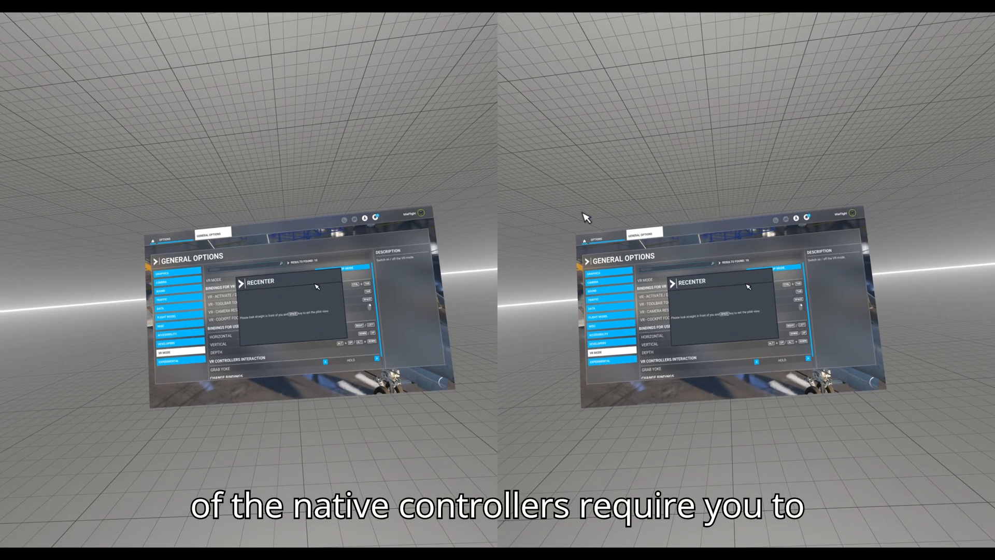